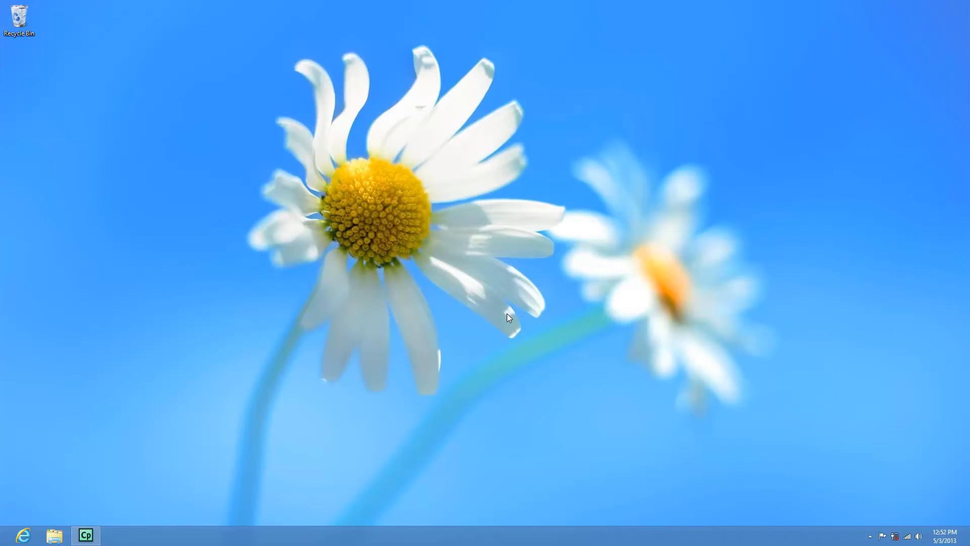
- Search Windows for 'schedule task' and show the matching Settings results
{"action": "key", "text": "Super"}
{"action": "type", "text": "schedule"}
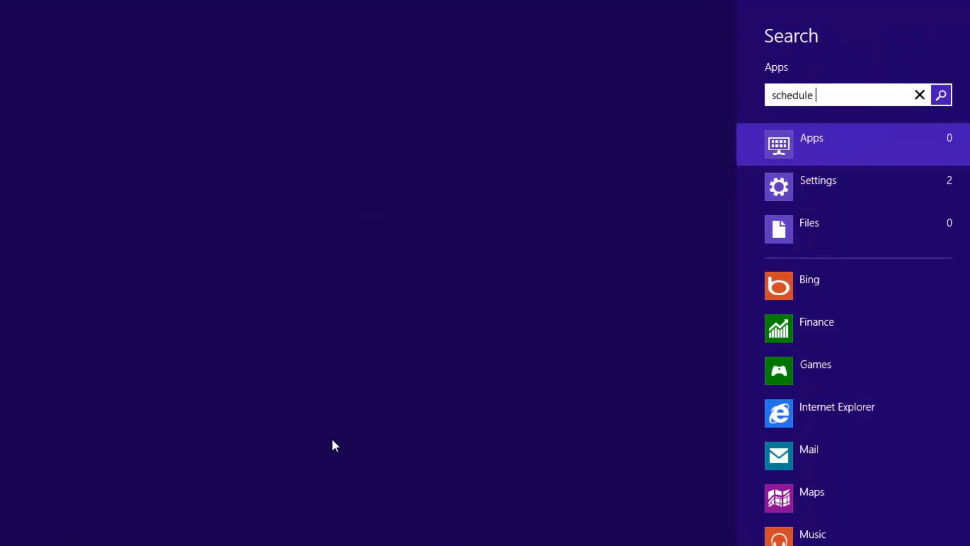
{"action": "type", "text": "ts"}
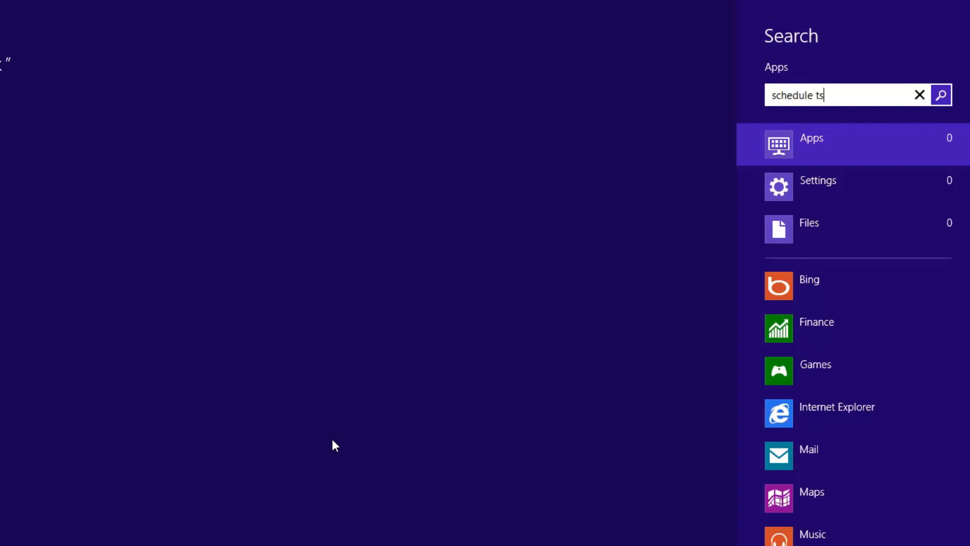
{"action": "type", "text": "ask"}
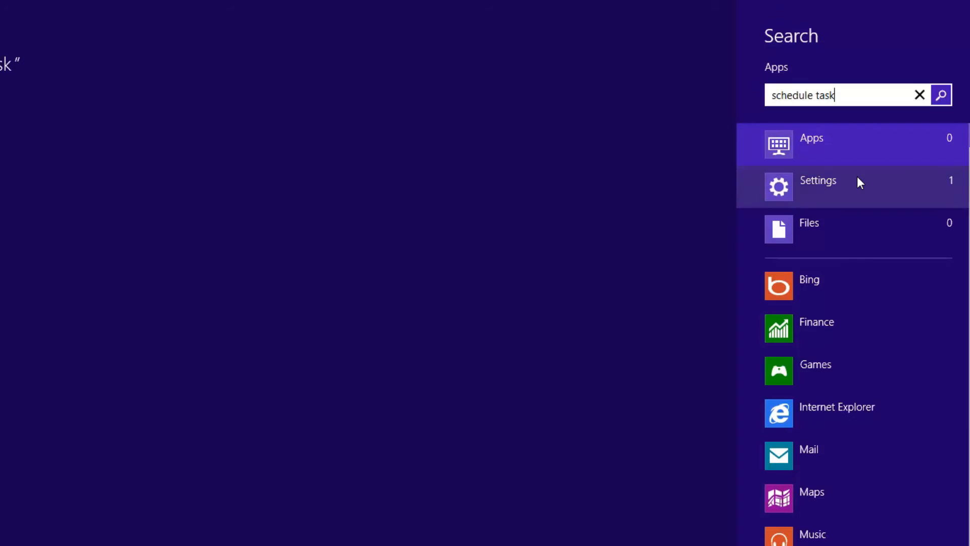
{"action": "left_click", "coordinate": [818, 180]}
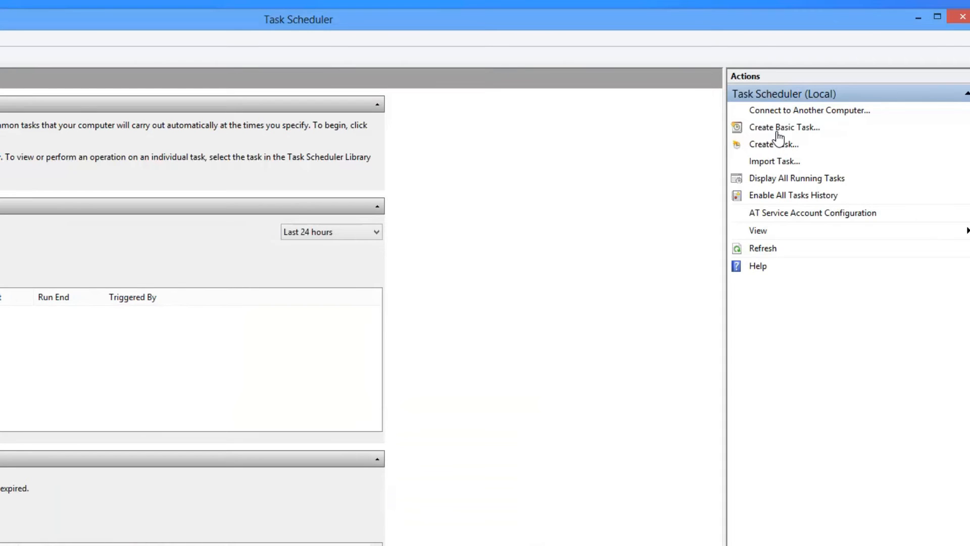
- Begin a Create Basic Task wizard named 'Shutdown Computer'
{"action": "left_click", "coordinate": [783, 127]}
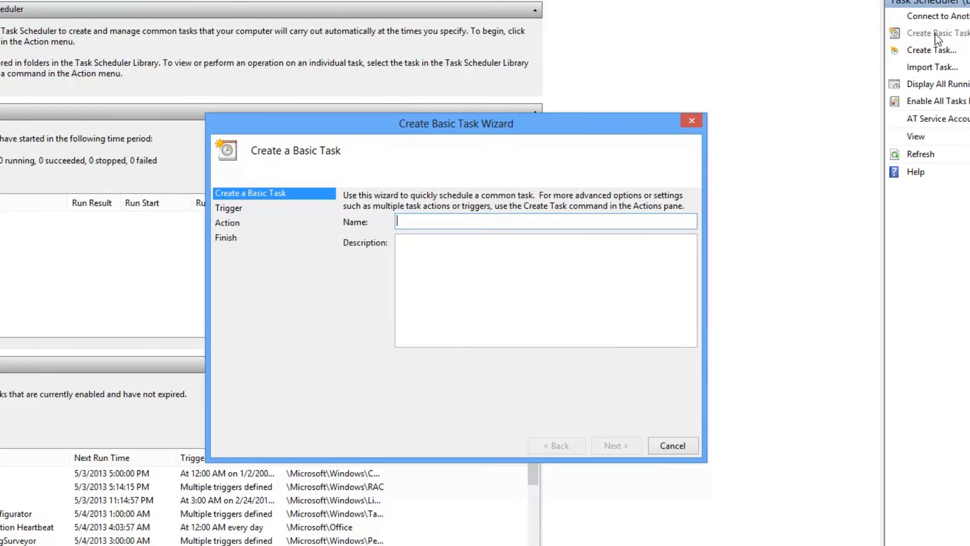
{"action": "type", "text": "Shutdown"}
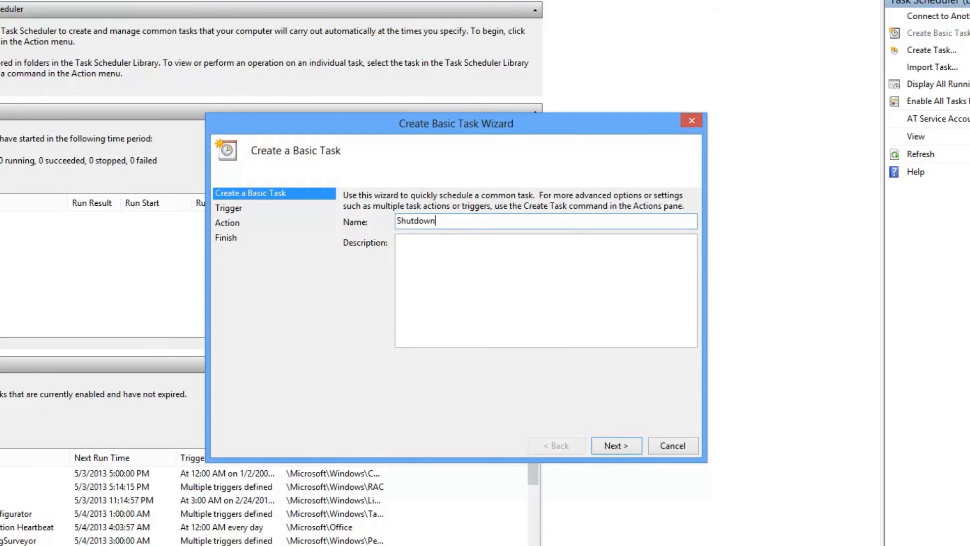
{"action": "type", "text": "Computer"}
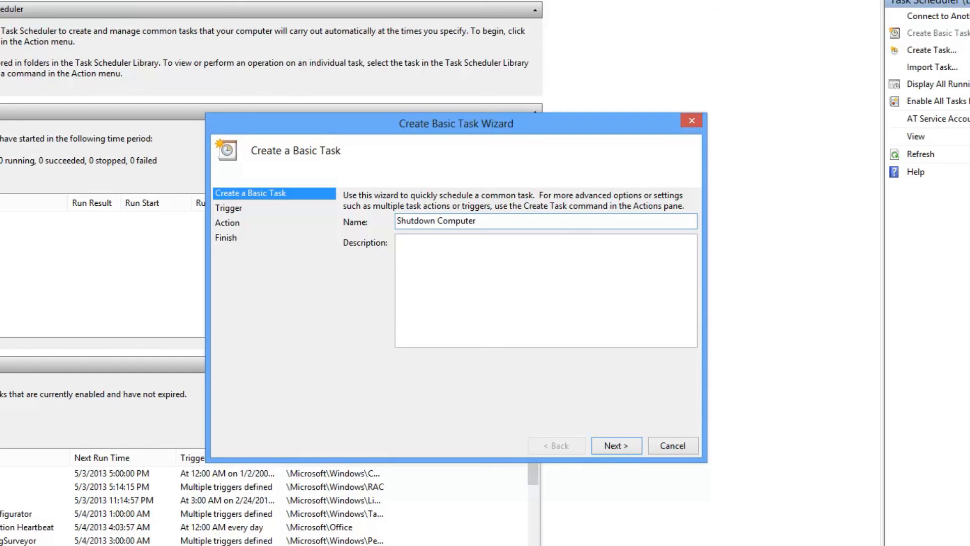
- Give the task a Daily trigger recurring every 1 day, starting at 11:53 PM
{"action": "left_click", "coordinate": [616, 445]}
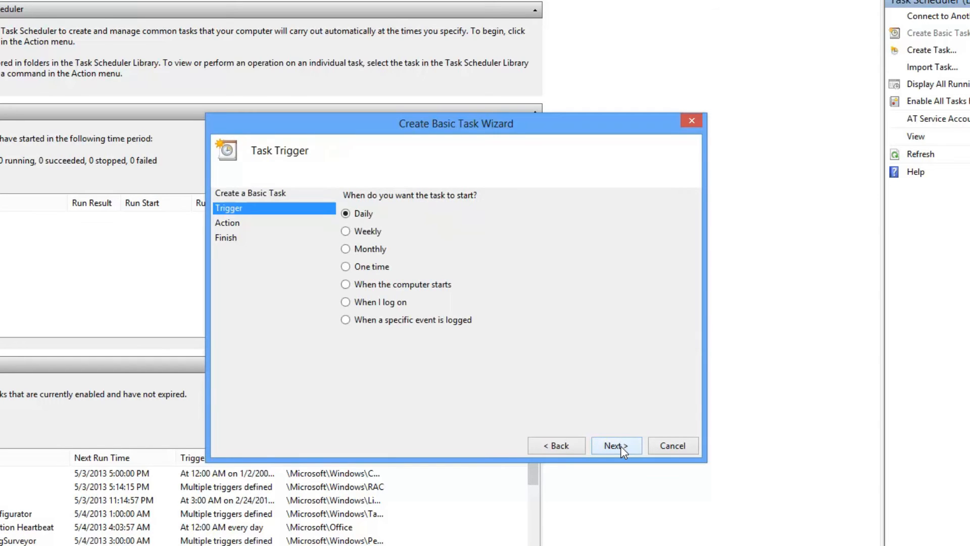
{"action": "mouse_move", "coordinate": [407, 273]}
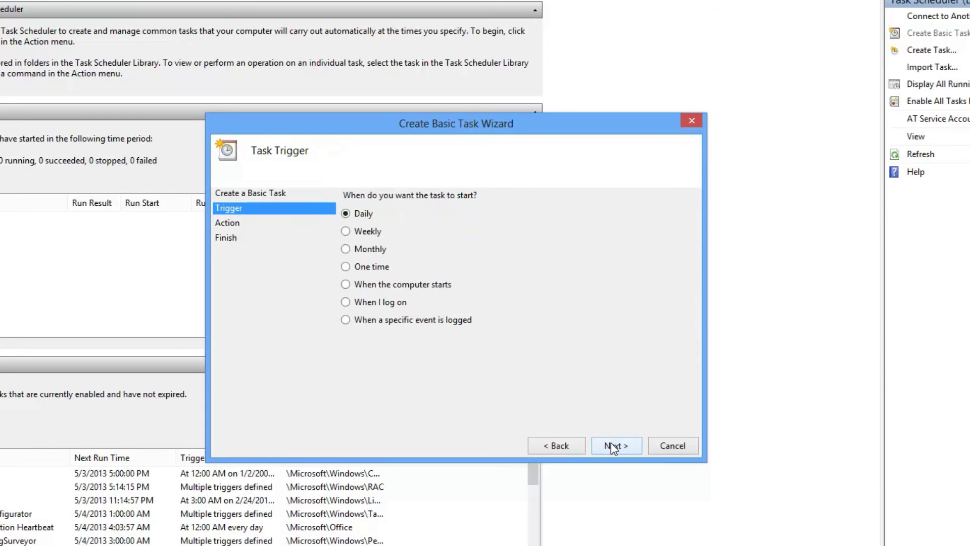
{"action": "left_click", "coordinate": [615, 446]}
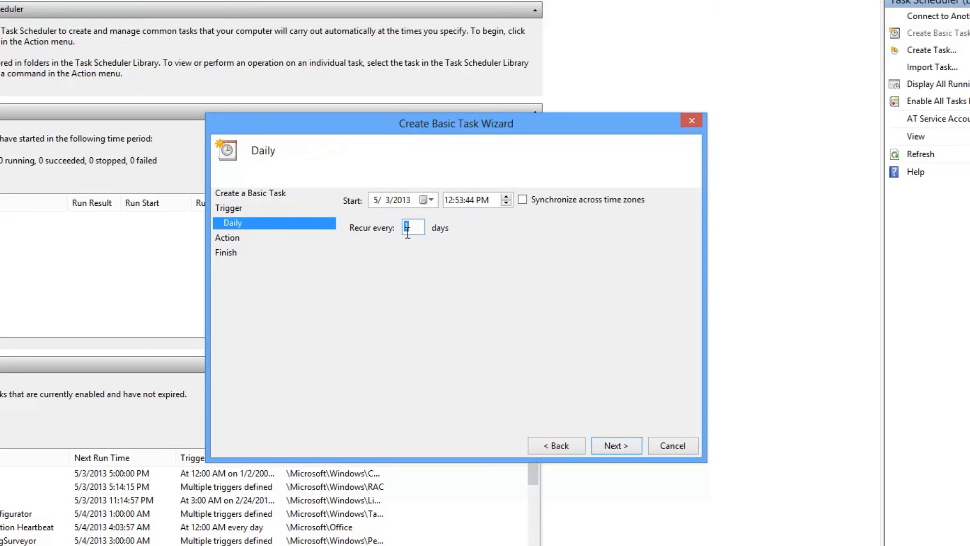
{"action": "mouse_move", "coordinate": [579, 378]}
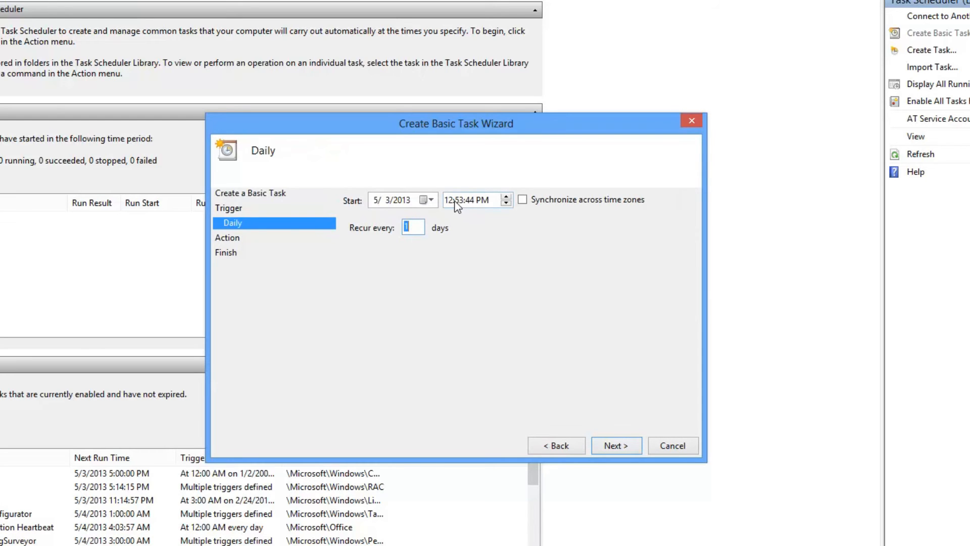
{"action": "left_click", "coordinate": [448, 199]}
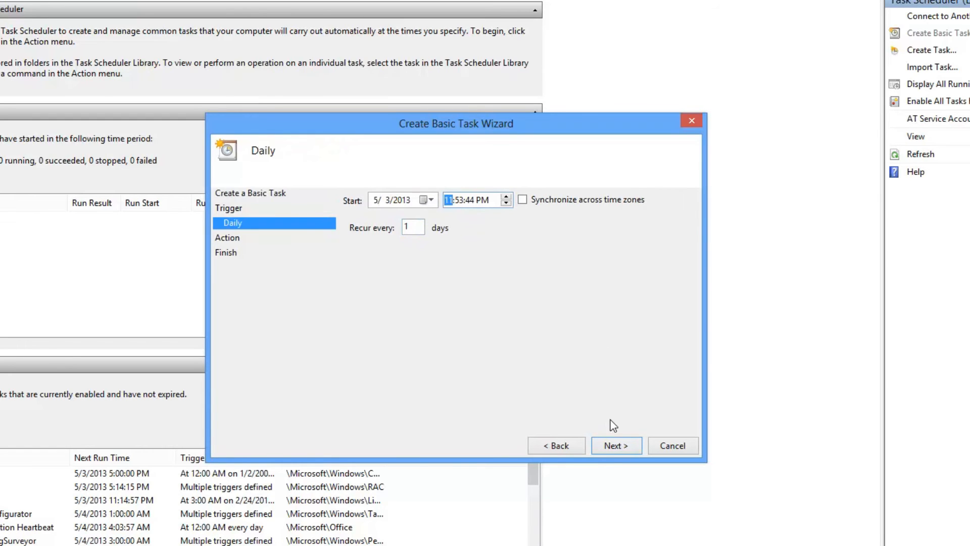
{"action": "left_click", "coordinate": [616, 445]}
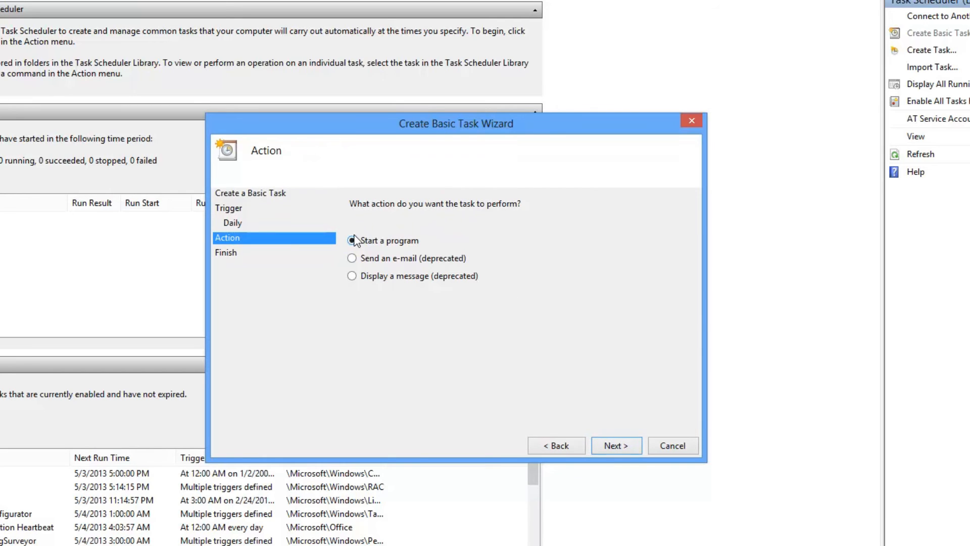
- Set the action to Start a program running 'shutdown' with argument '/s' and finish the task
{"action": "left_click", "coordinate": [352, 240]}
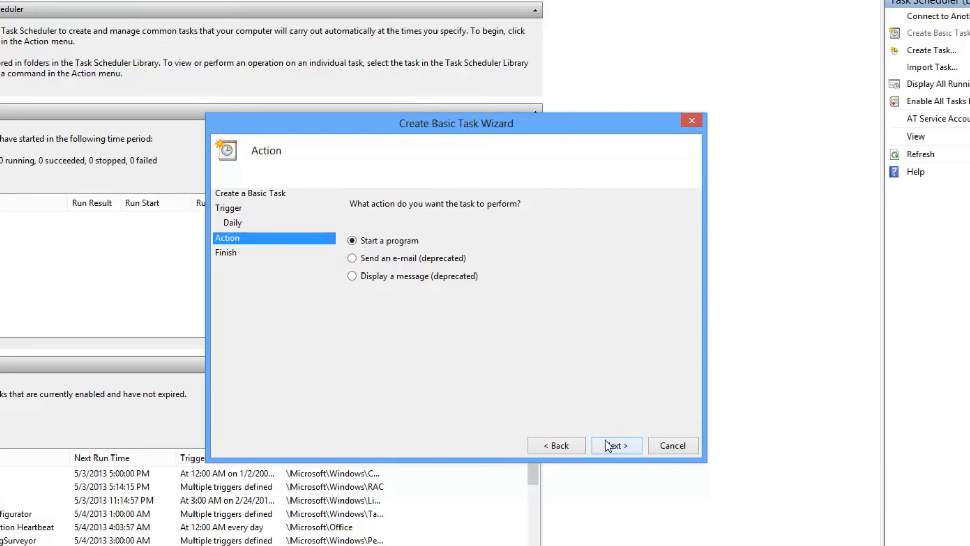
{"action": "left_click", "coordinate": [615, 446]}
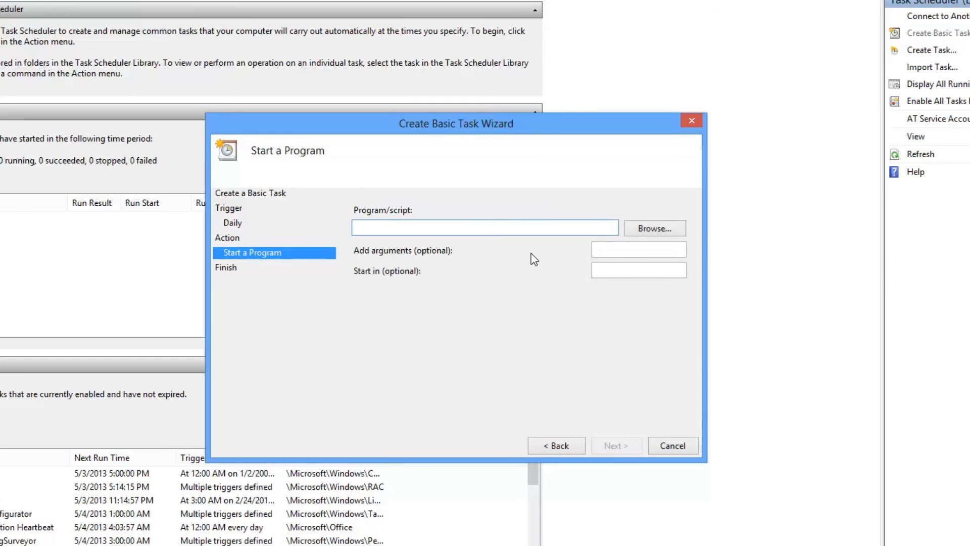
{"action": "type", "text": "shut"}
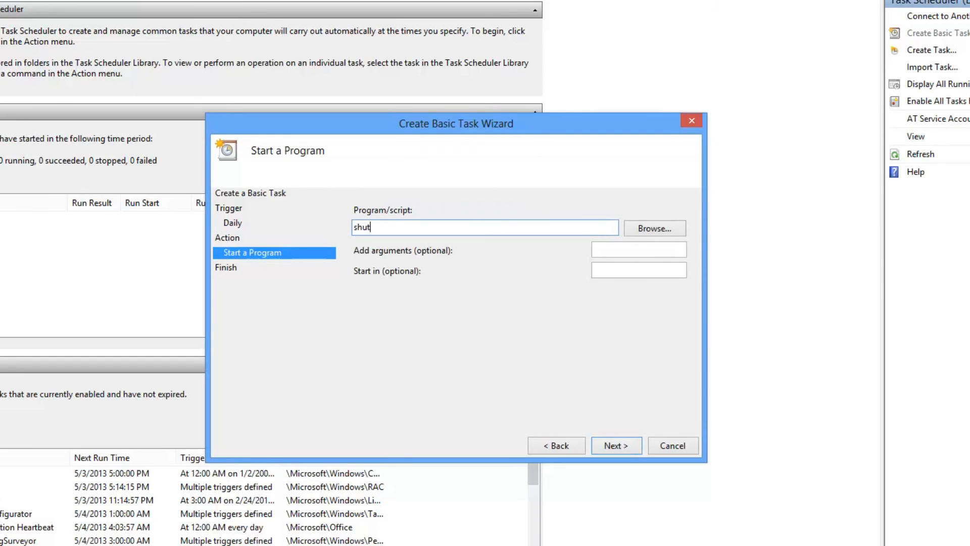
{"action": "type", "text": "down"}
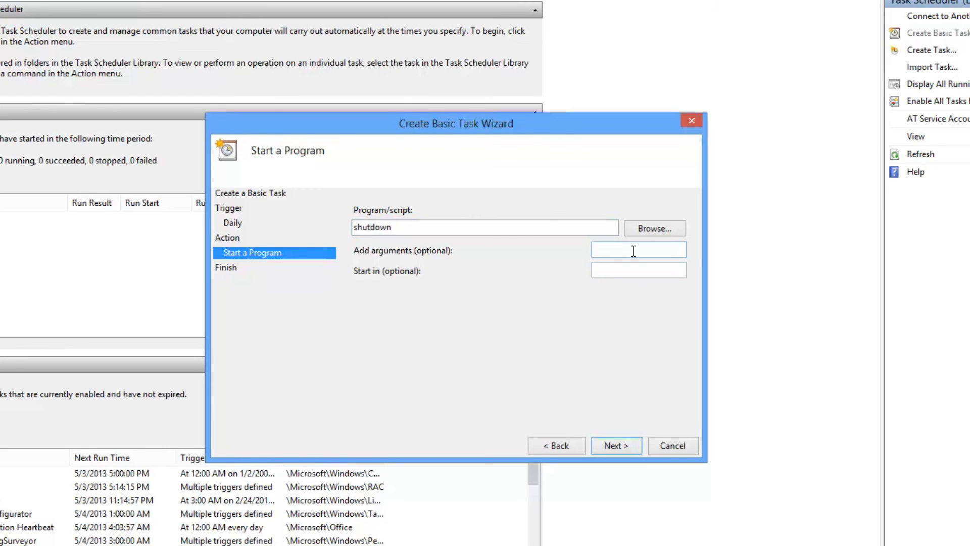
{"action": "type", "text": "/s"}
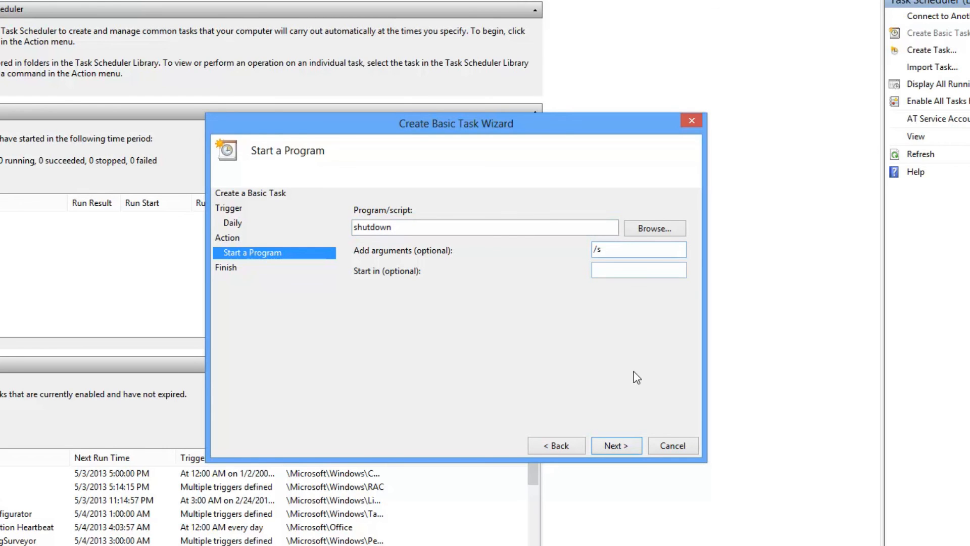
{"action": "left_click", "coordinate": [616, 445]}
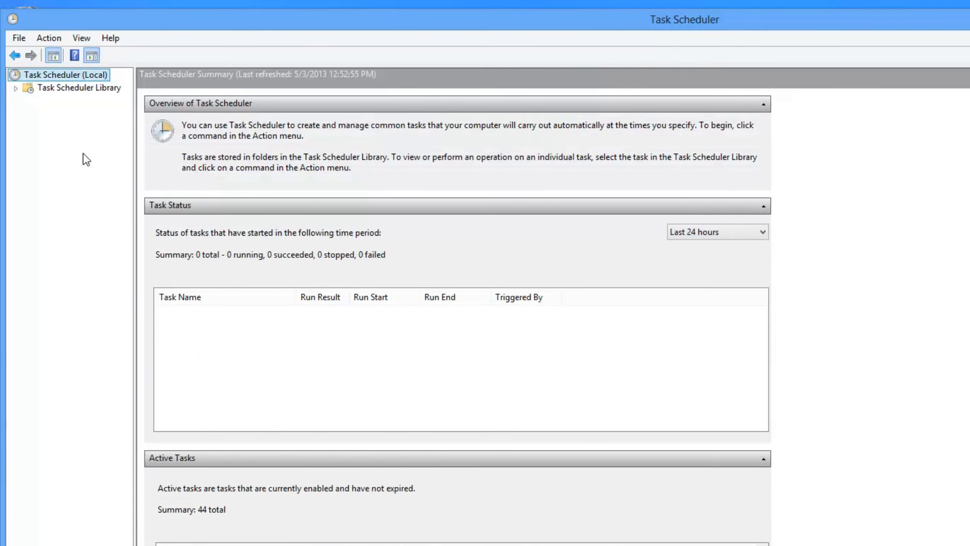
- Locate the Shutdown Computer task, Ready, in the Task Scheduler Library list
{"action": "left_click", "coordinate": [79, 87]}
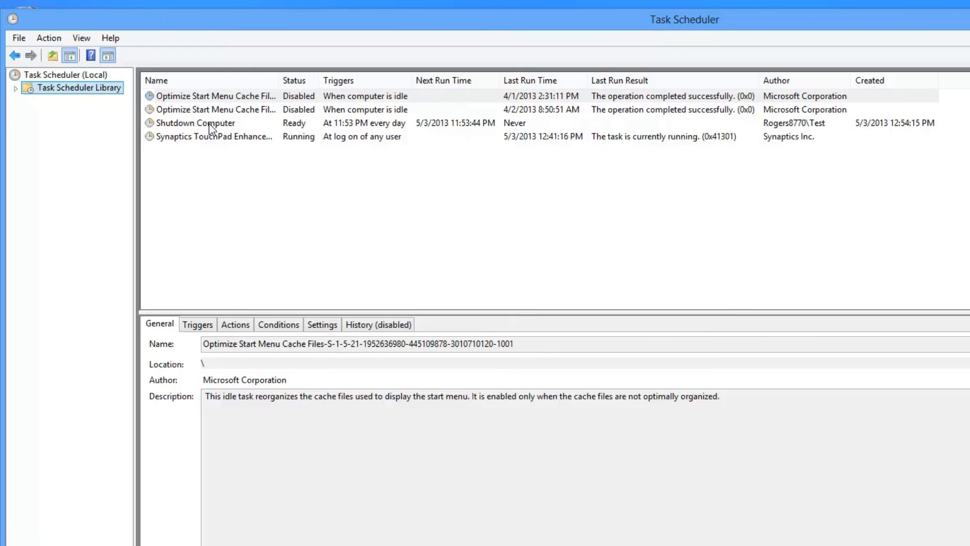
{"action": "left_click", "coordinate": [196, 122]}
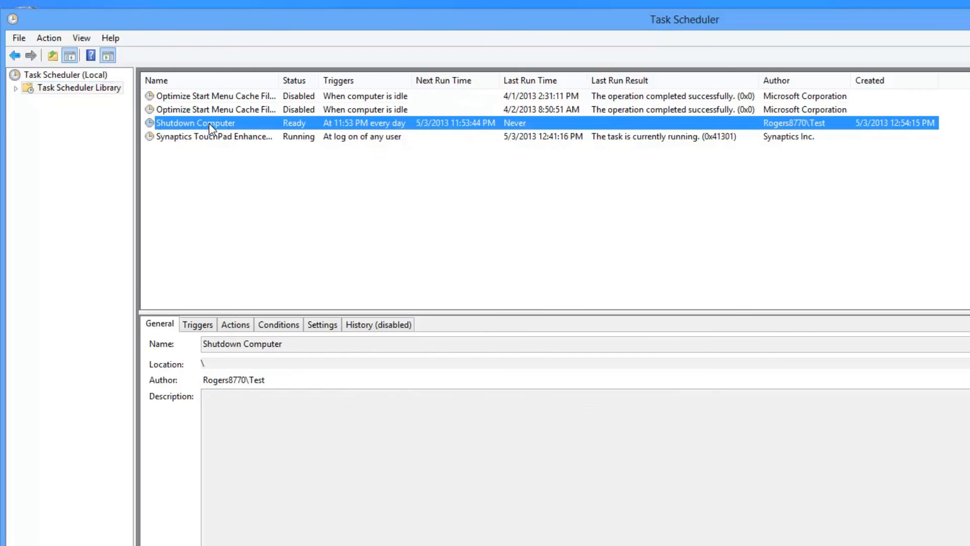